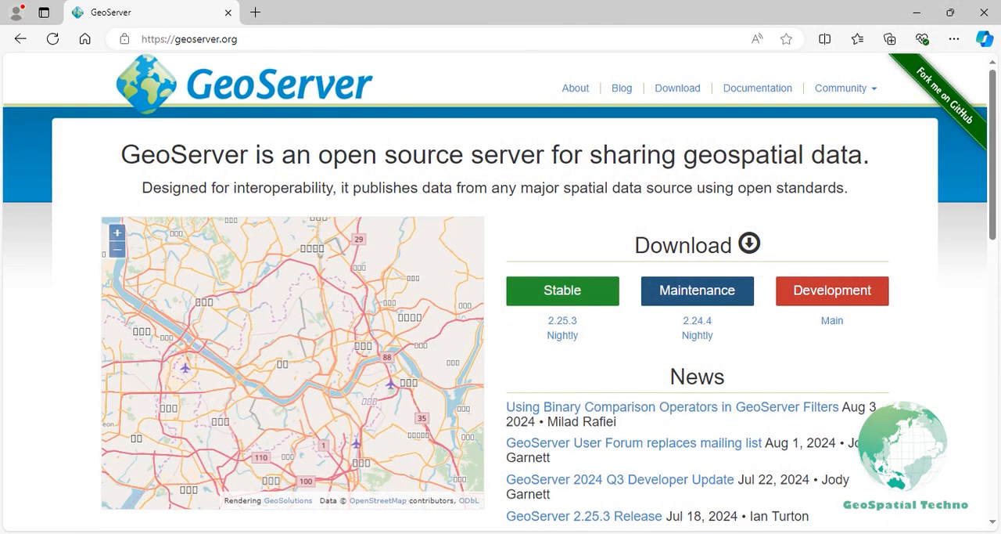
Step: Go from Download to the Archive tab and open the GeoServer 2.25.3 release page
left_click(188, 39)
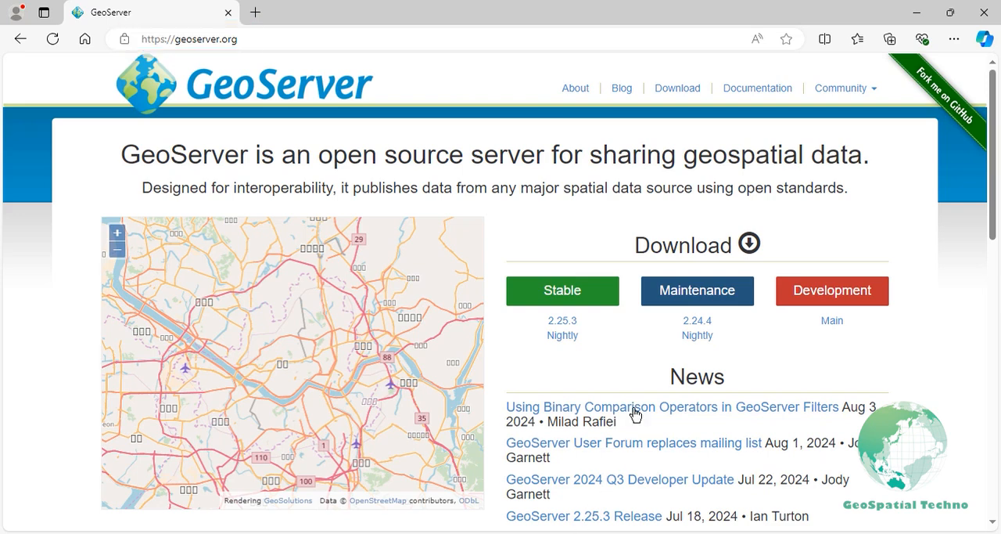
left_click(683, 244)
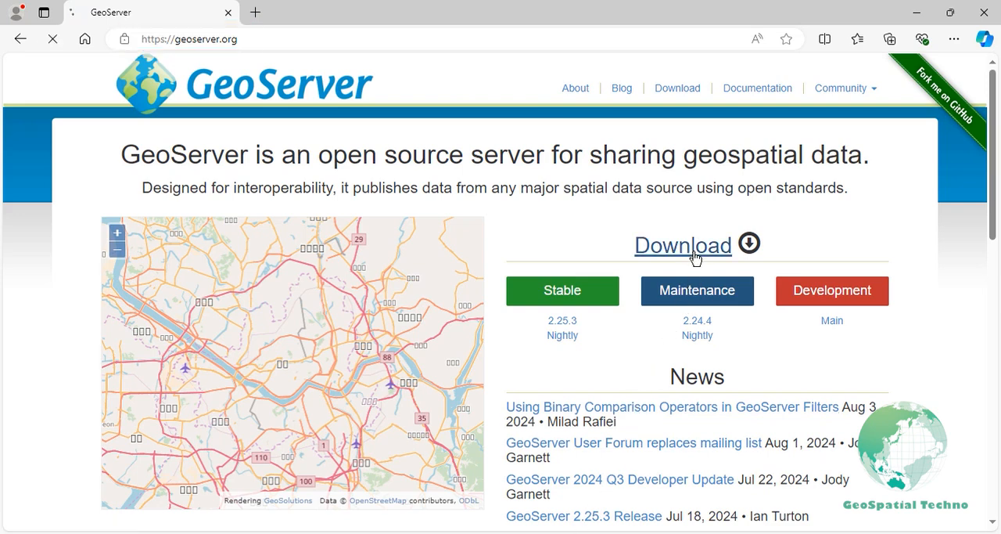
left_click(682, 245)
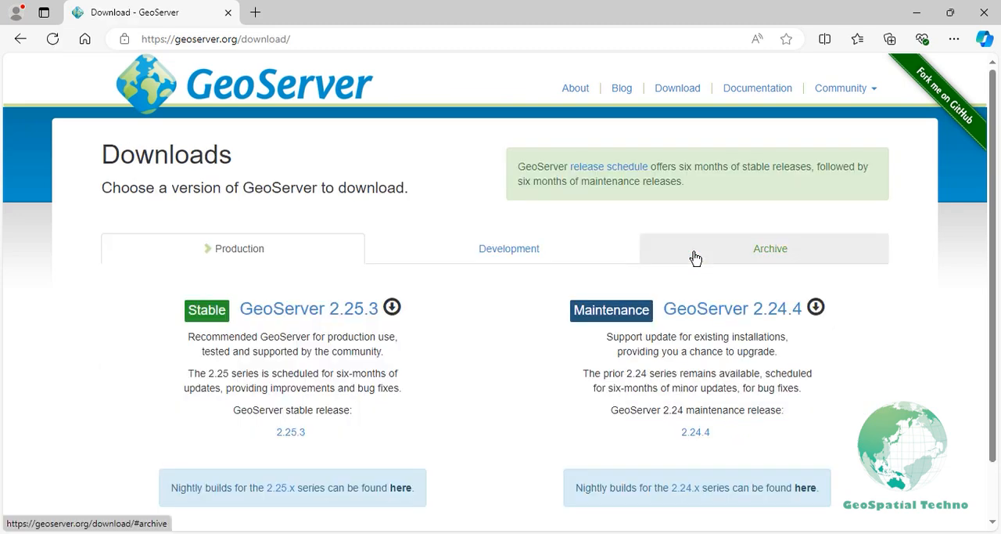
mouse_move(743, 256)
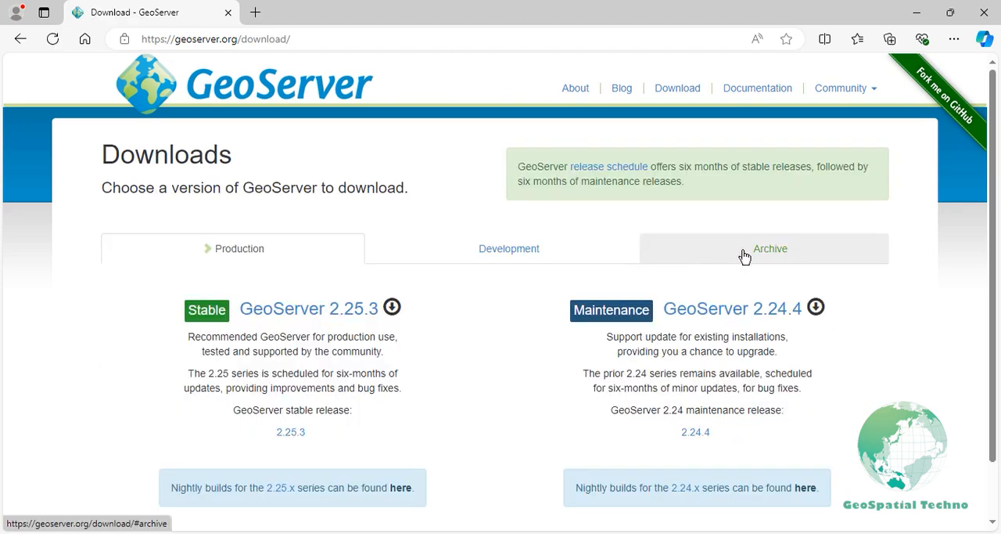
left_click(770, 249)
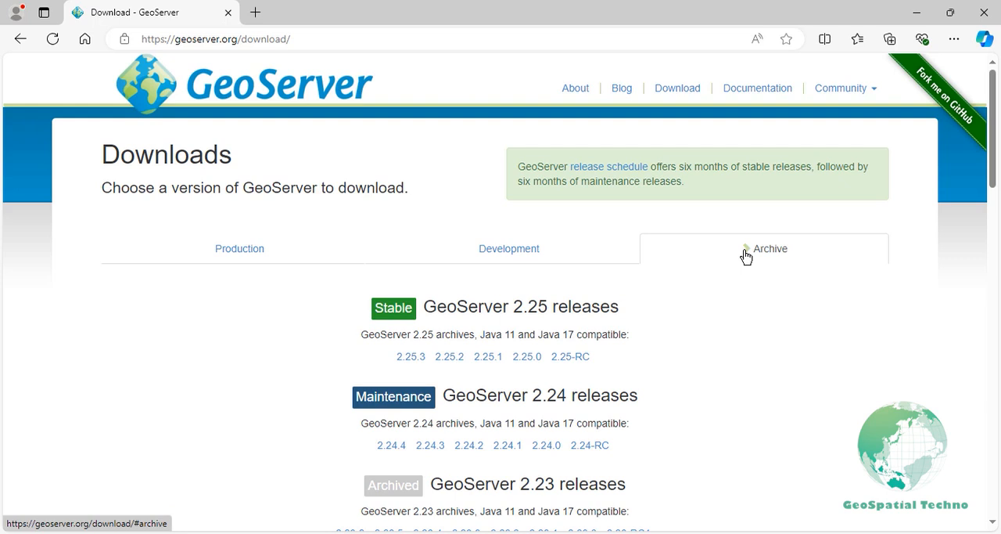
mouse_move(734, 262)
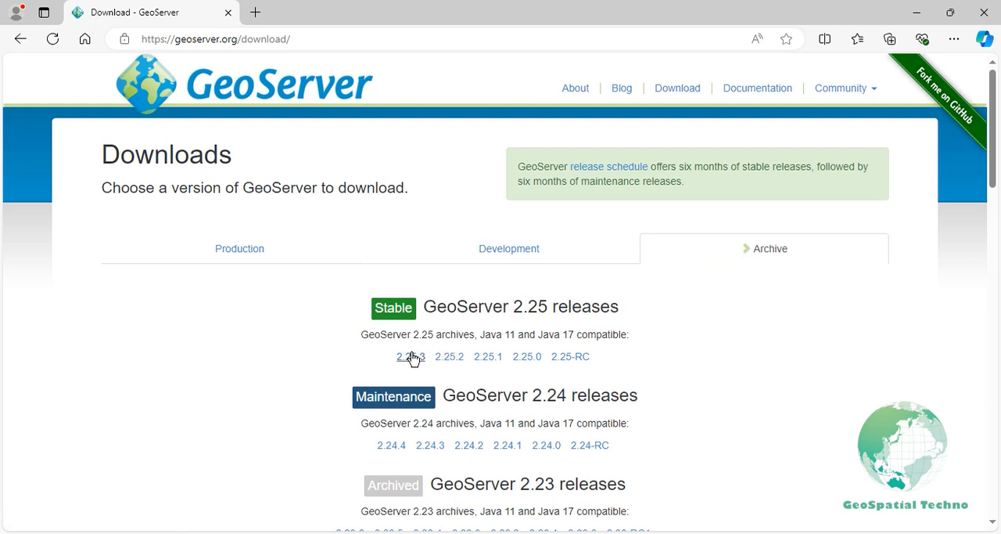
left_click(409, 356)
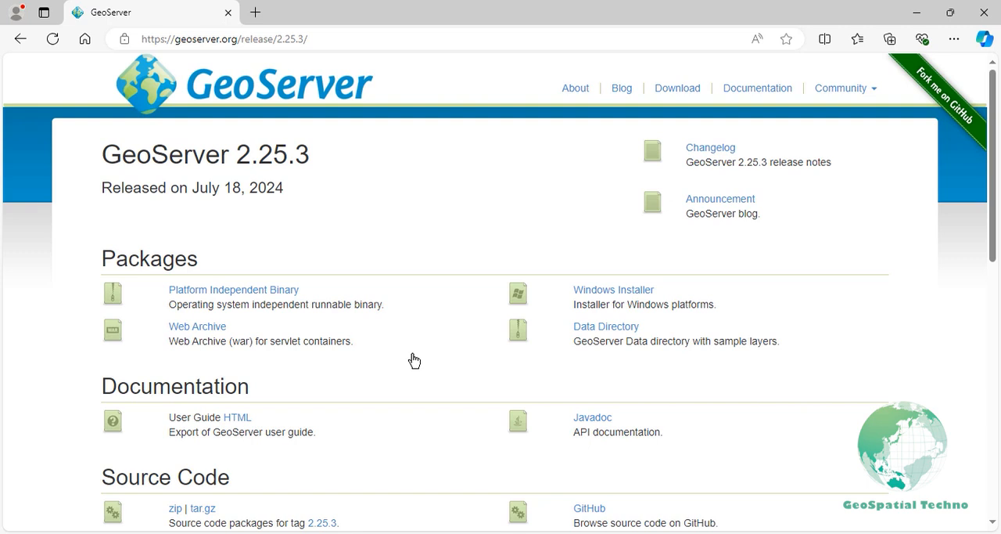
Step: Download the 2.25.3 wps-plugin zip from the Extensions Services section via SourceForge
scroll("down", 3)
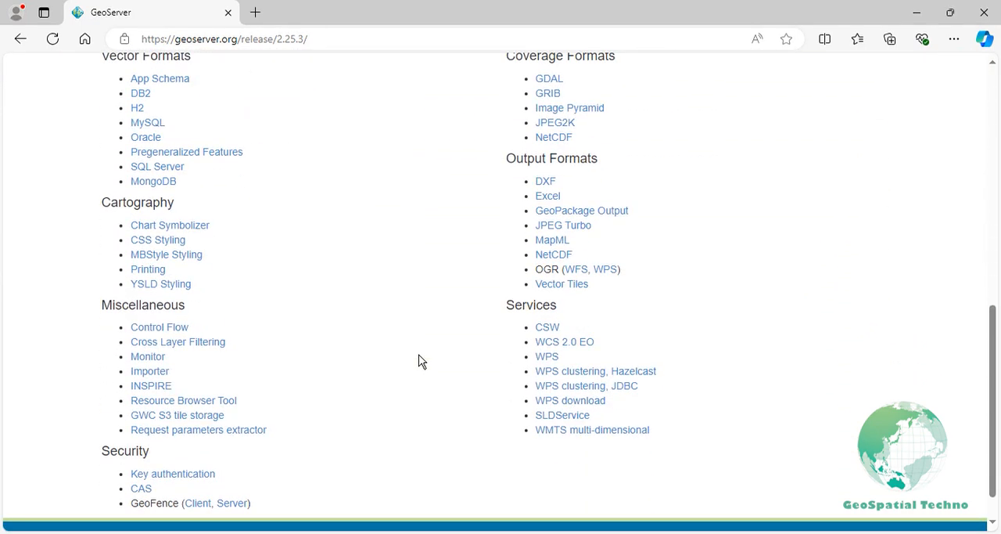
left_click(547, 356)
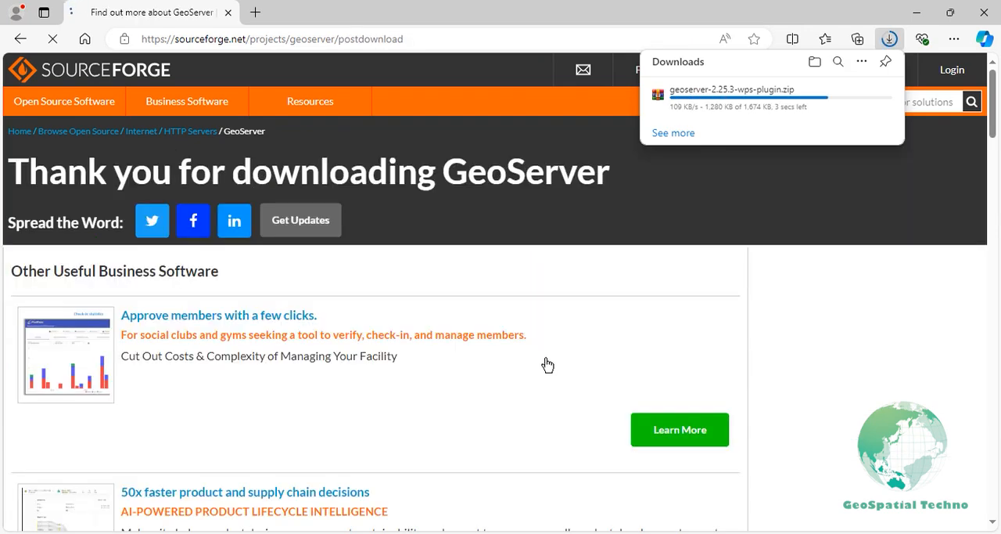
left_click(20, 39)
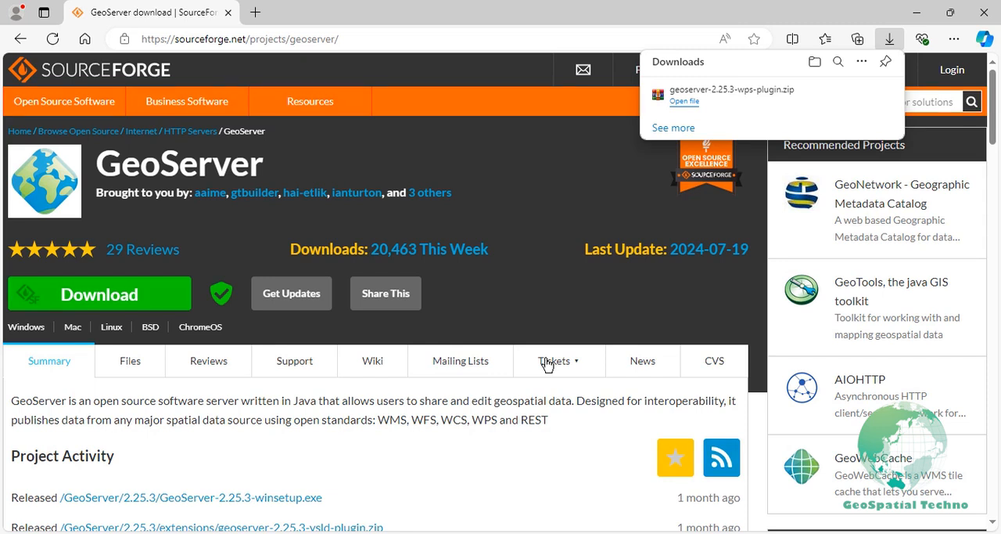
mouse_move(252, 52)
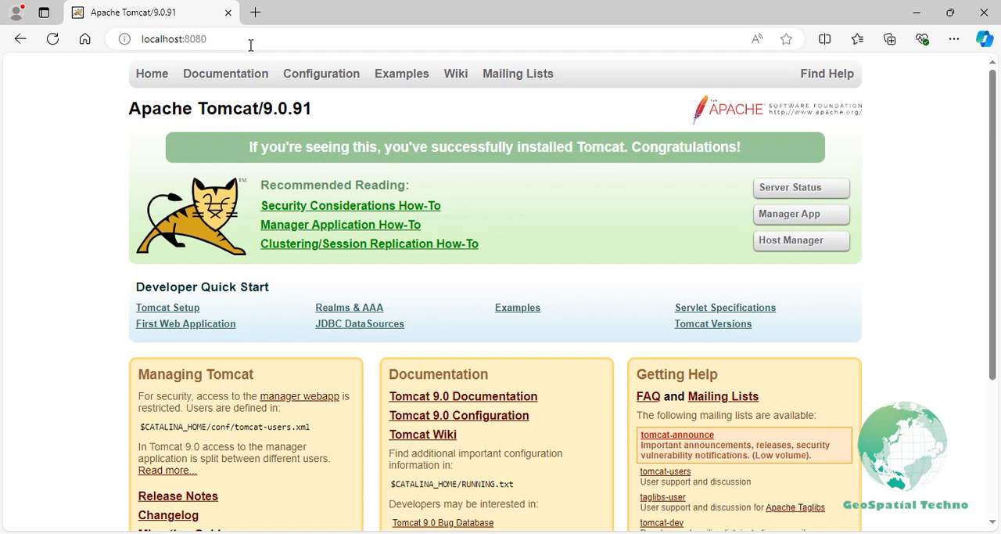
mouse_move(692, 206)
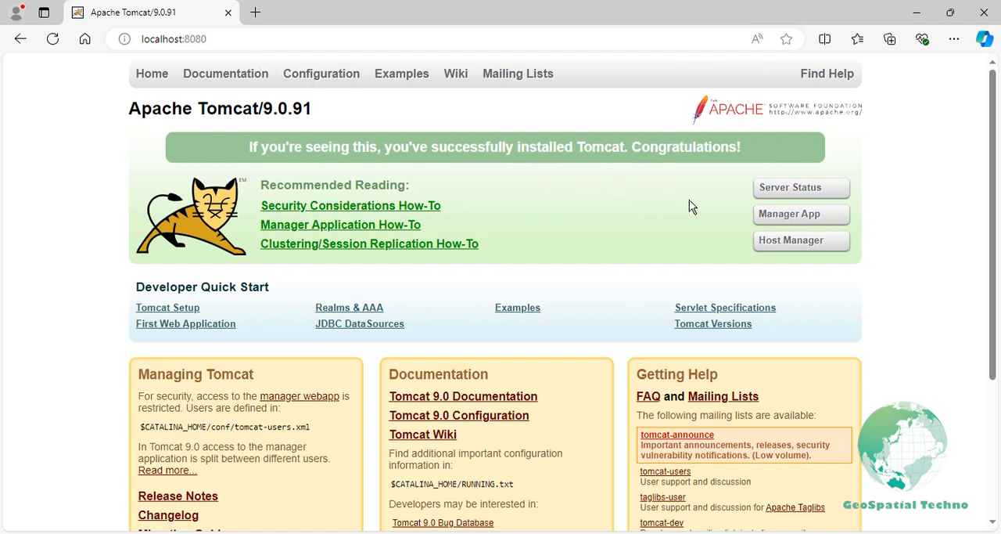
Step: Open Tomcat Manager App and sign in with the admin username and password
left_click(800, 214)
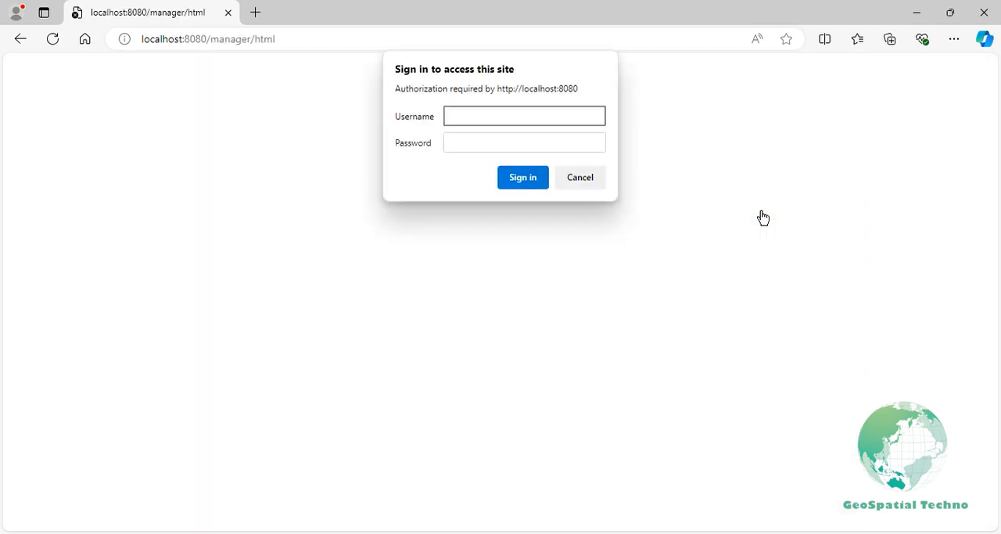
left_click(524, 116)
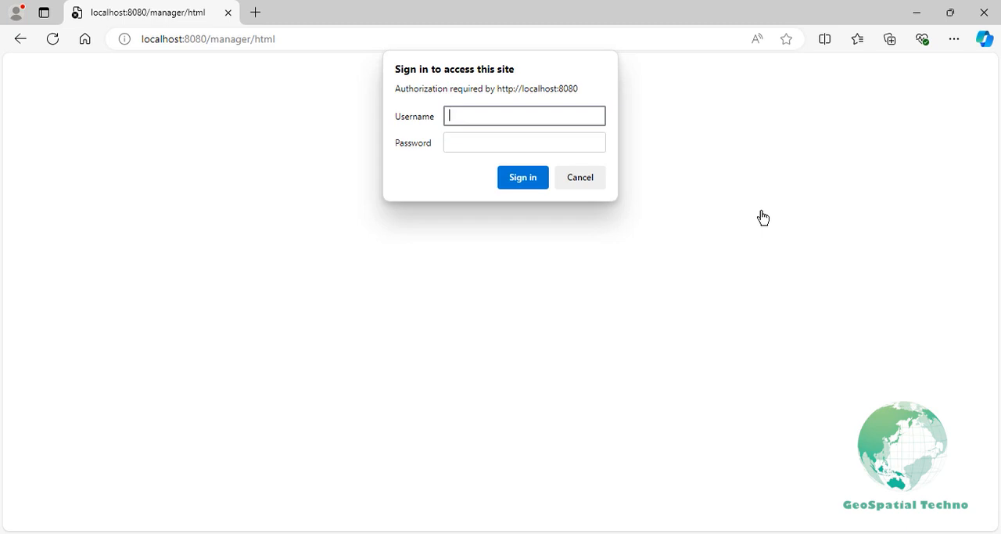
type("admin")
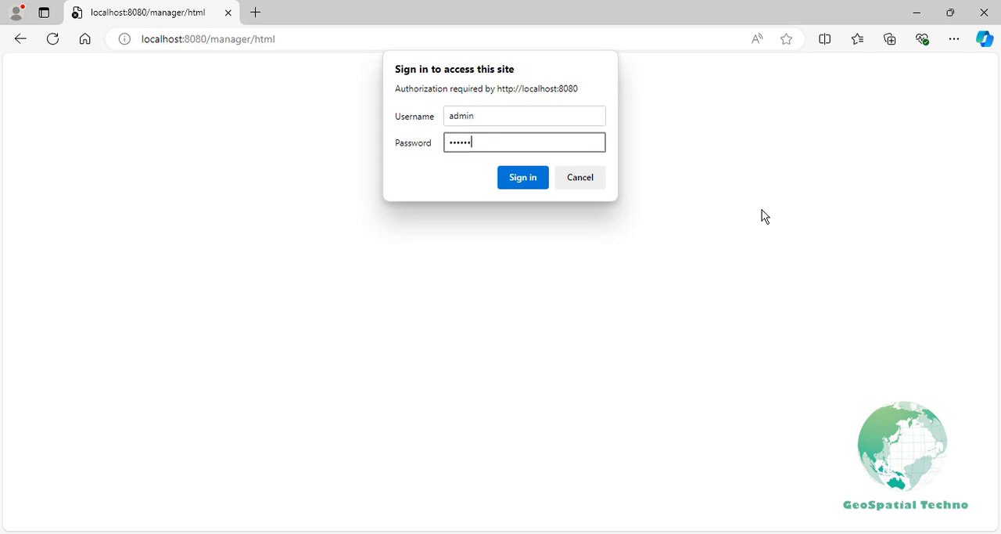
left_click(523, 177)
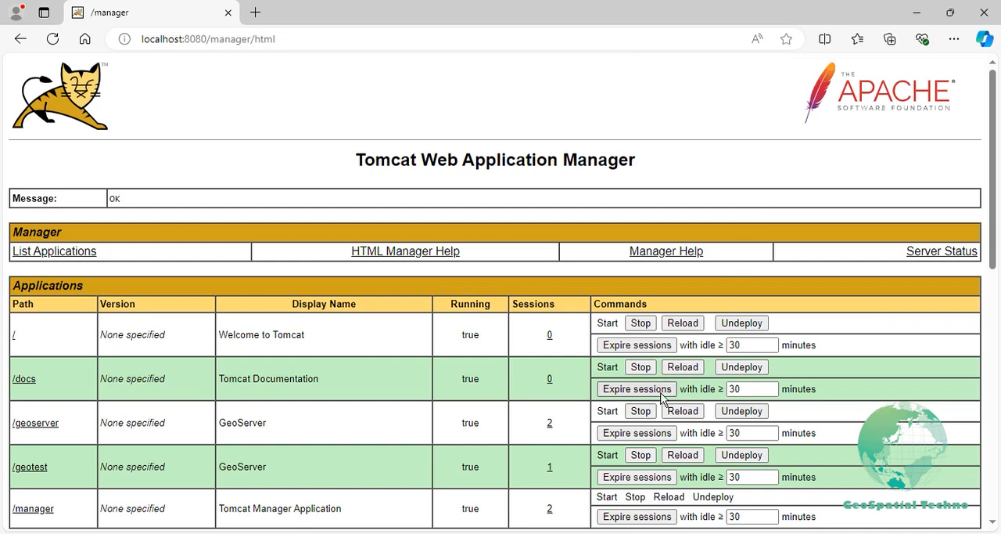
Step: Stop the /geoserver application using Stop in its Commands column
left_click(640, 411)
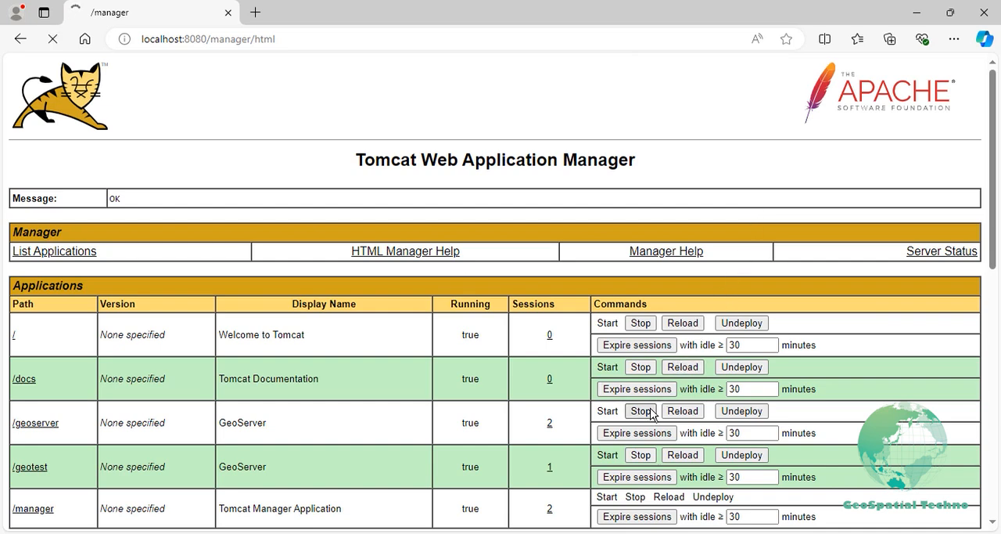
left_click(640, 411)
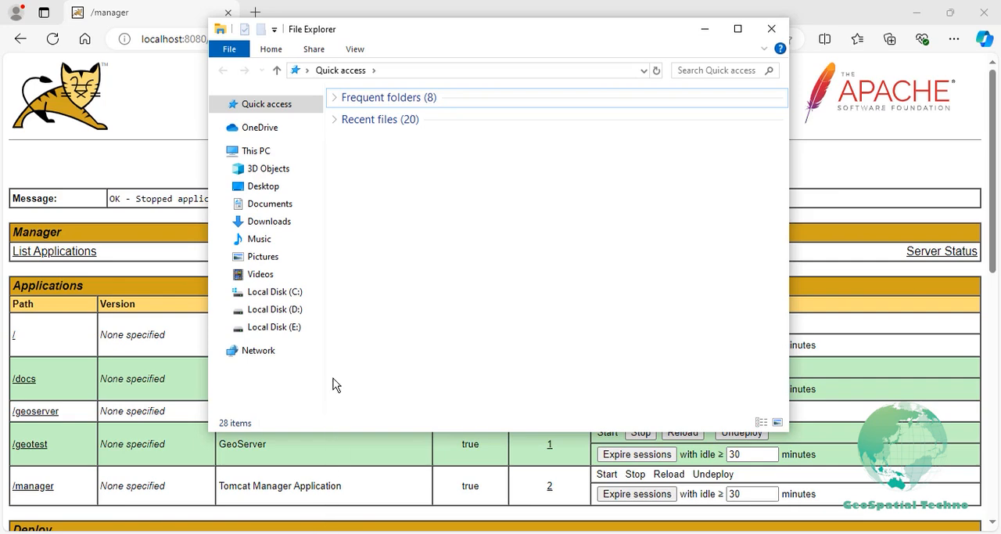
Step: Extract the wps-plugin zip in Downloads into its default geoserver-2.25.3-wps-plugin folder
left_click(269, 221)
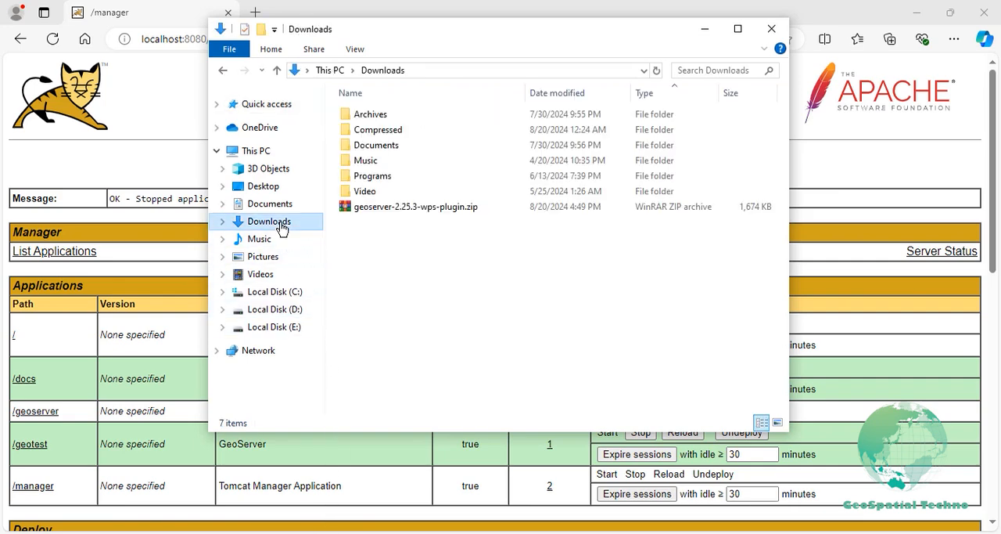
left_click(415, 207)
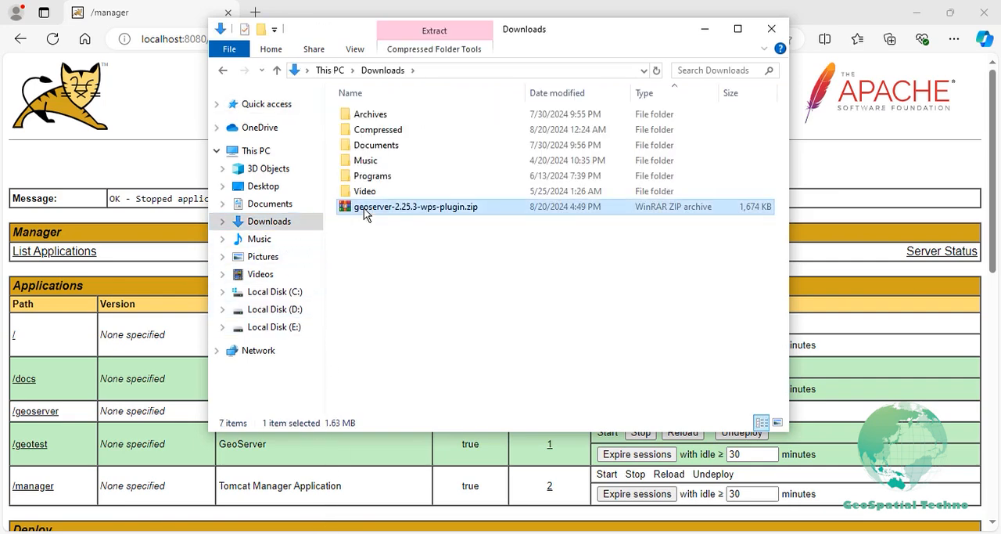
right_click(416, 206)
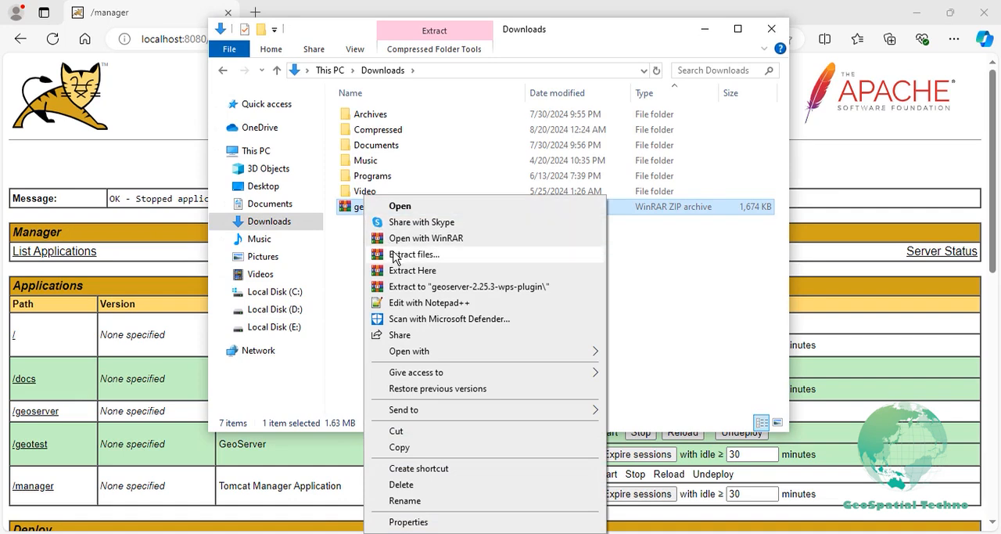
left_click(414, 254)
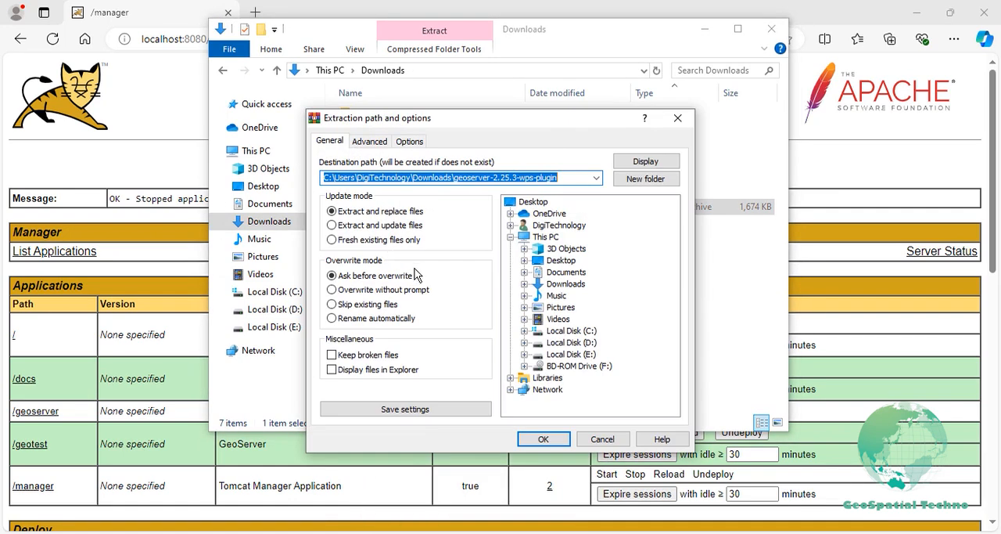
left_click(543, 438)
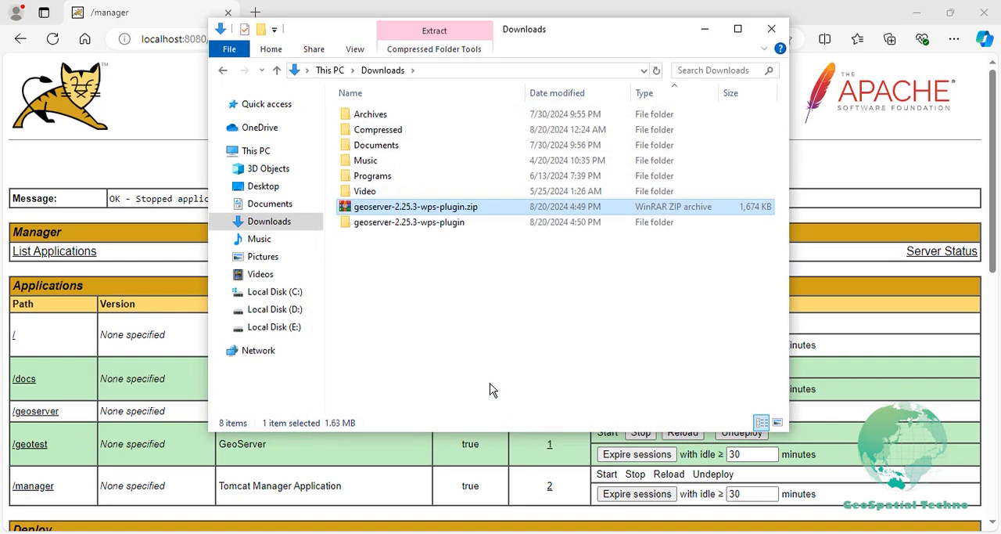
Step: Copy all twelve files from the extracted WPS plugin folder
double_click(409, 222)
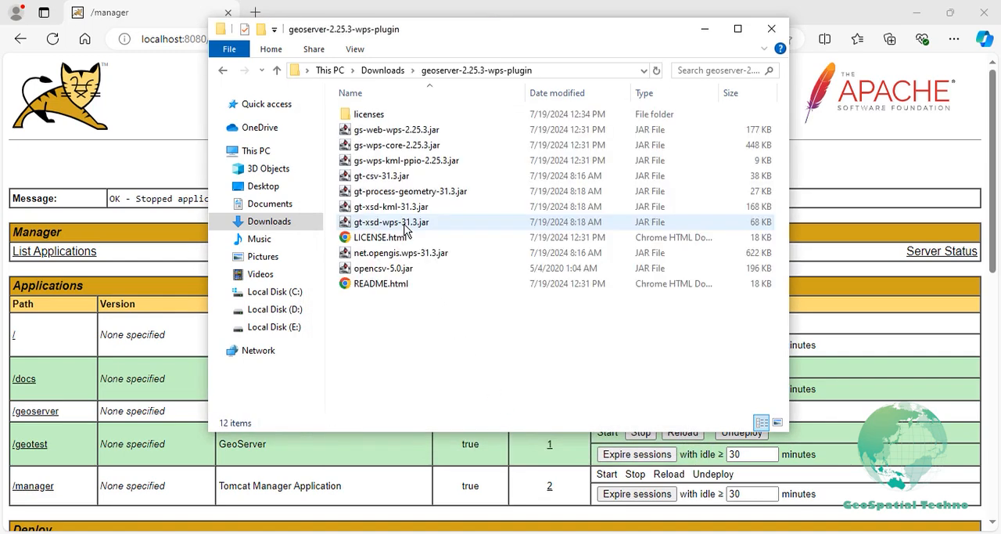
right_click(392, 221)
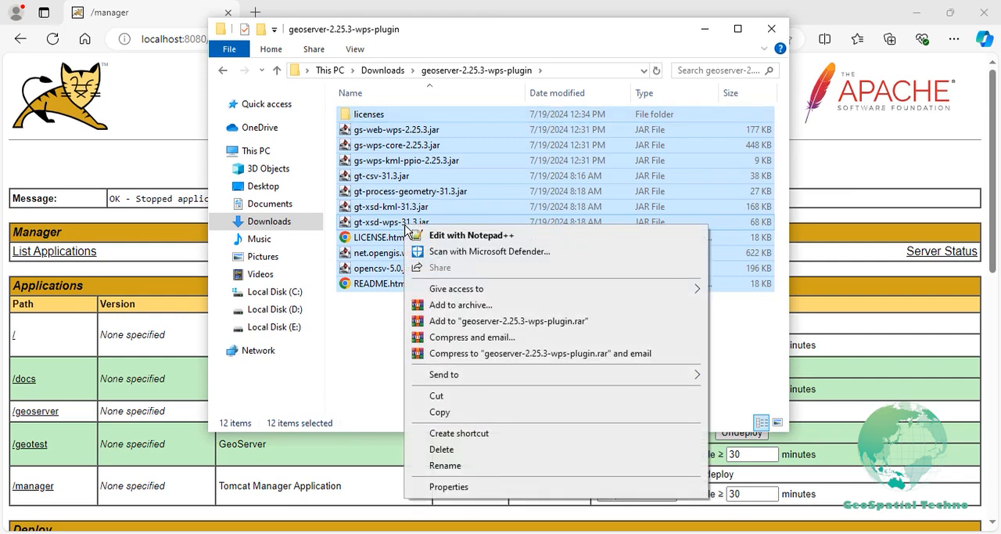
left_click(439, 413)
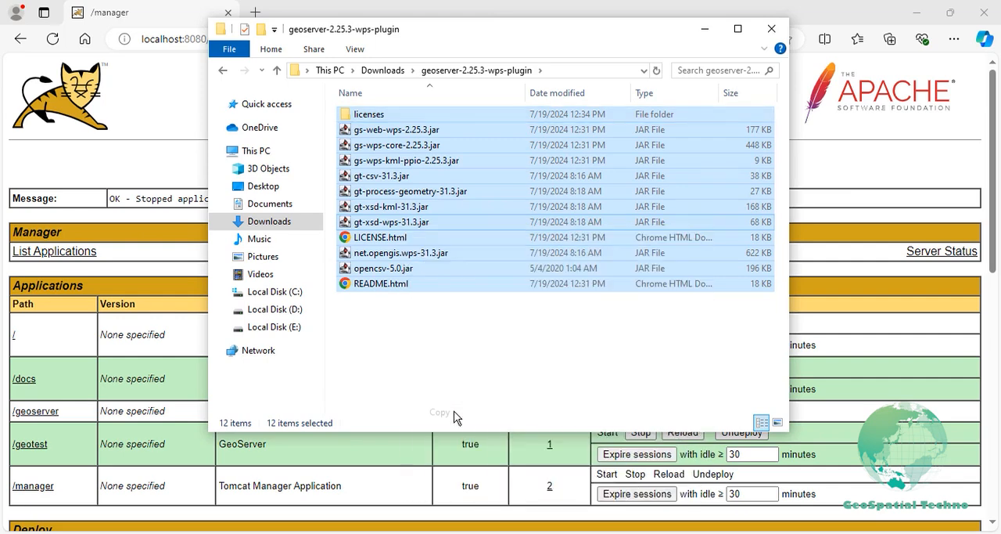
Step: Browse from the C drive through Program Files and Tomcat into webapps\geoserver
left_click(275, 291)
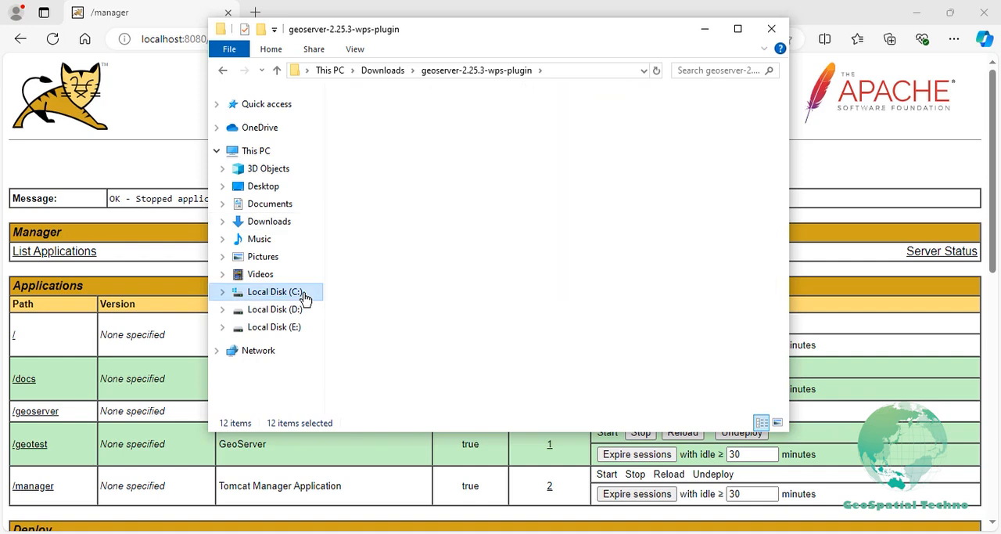
double_click(274, 291)
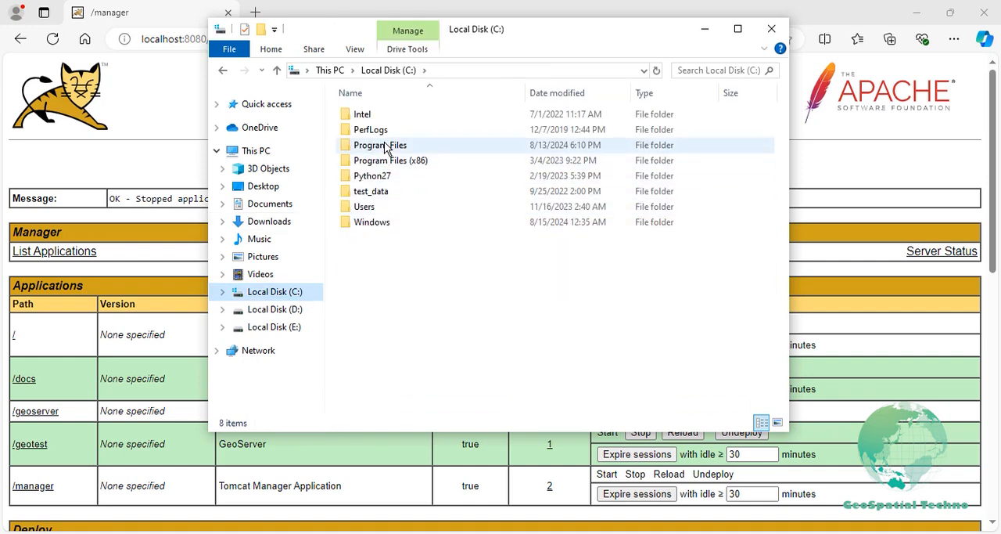
double_click(379, 144)
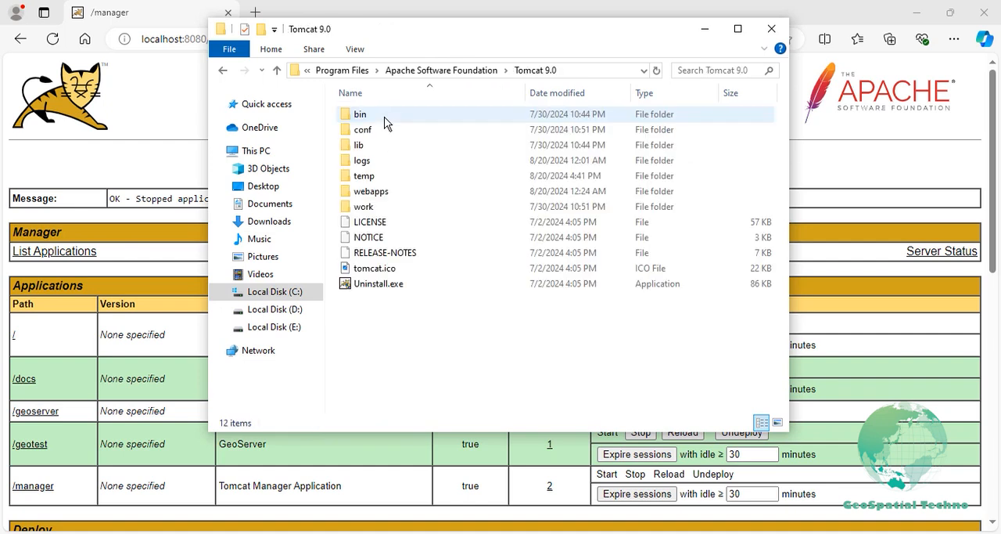
double_click(359, 114)
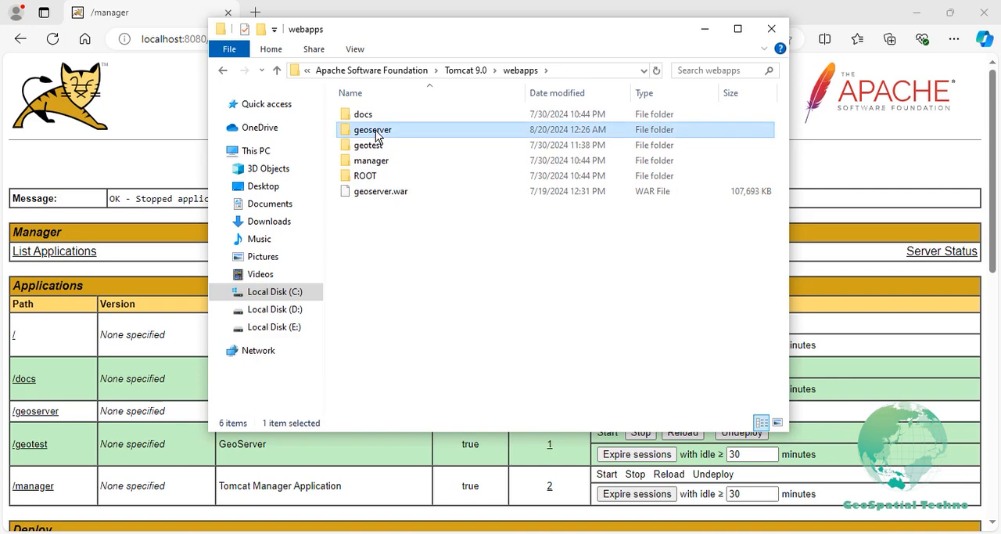
double_click(372, 129)
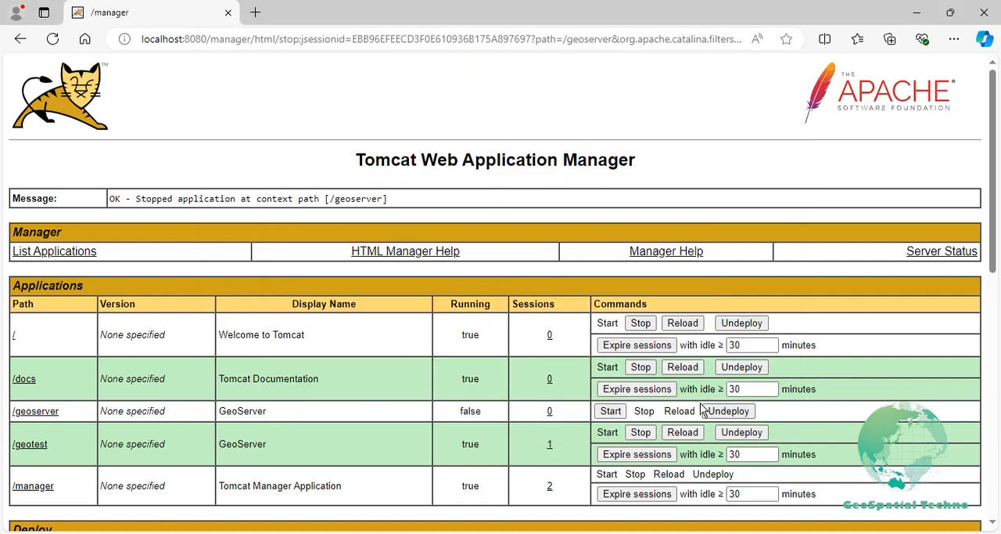
Step: Start the /geoserver application, then follow its path link to the web interface
left_click(610, 411)
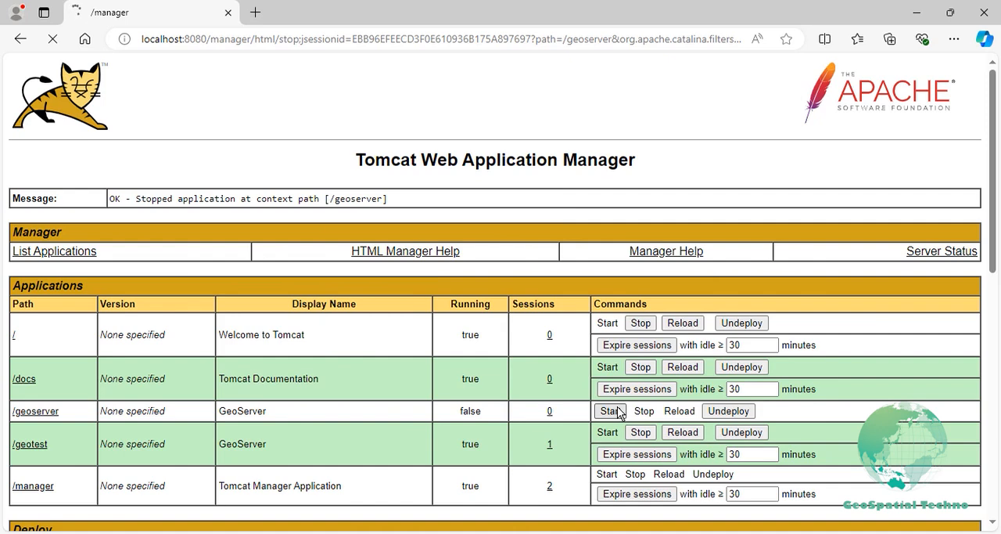
left_click(608, 411)
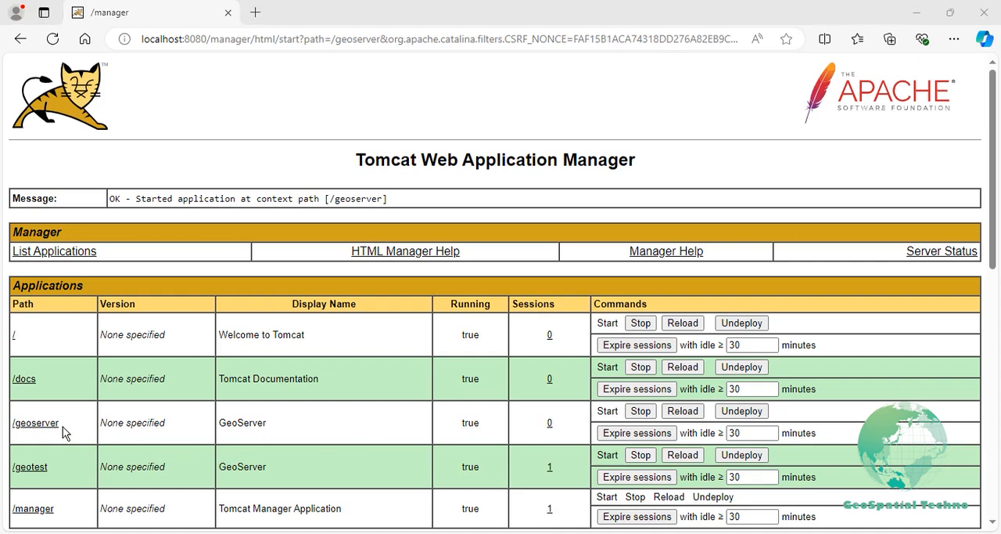
left_click(35, 423)
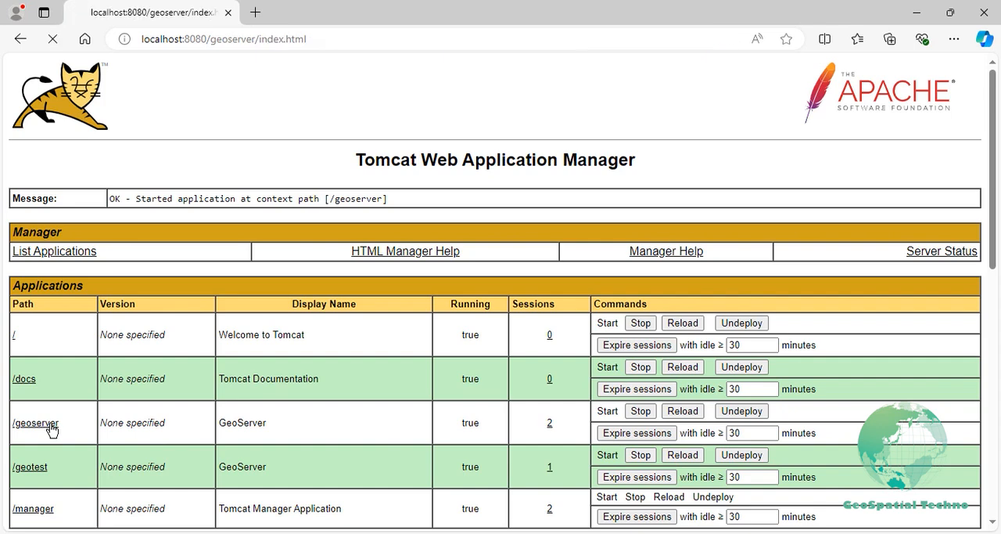
Step: Log in to the GeoServer header fields as admin with the admin password
left_click(35, 422)
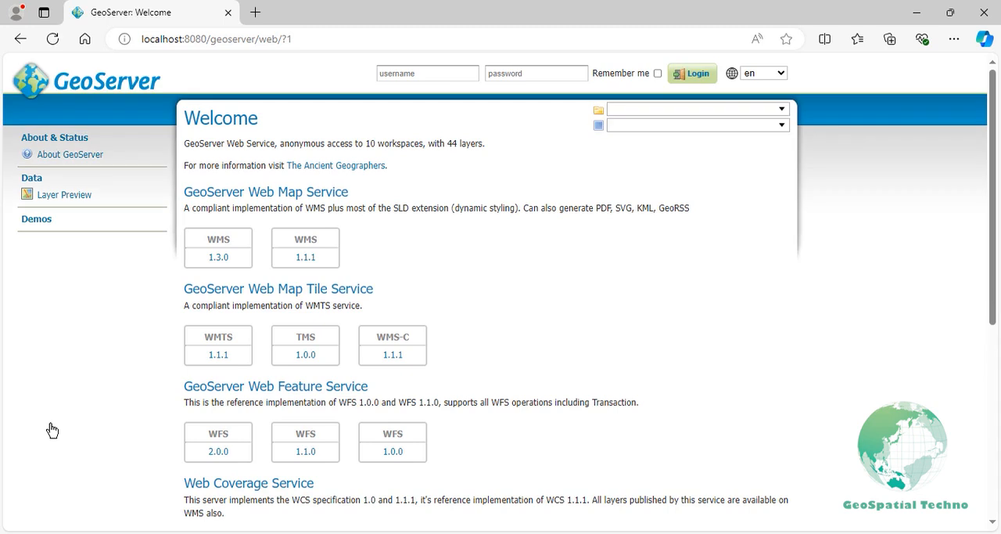
mouse_move(151, 393)
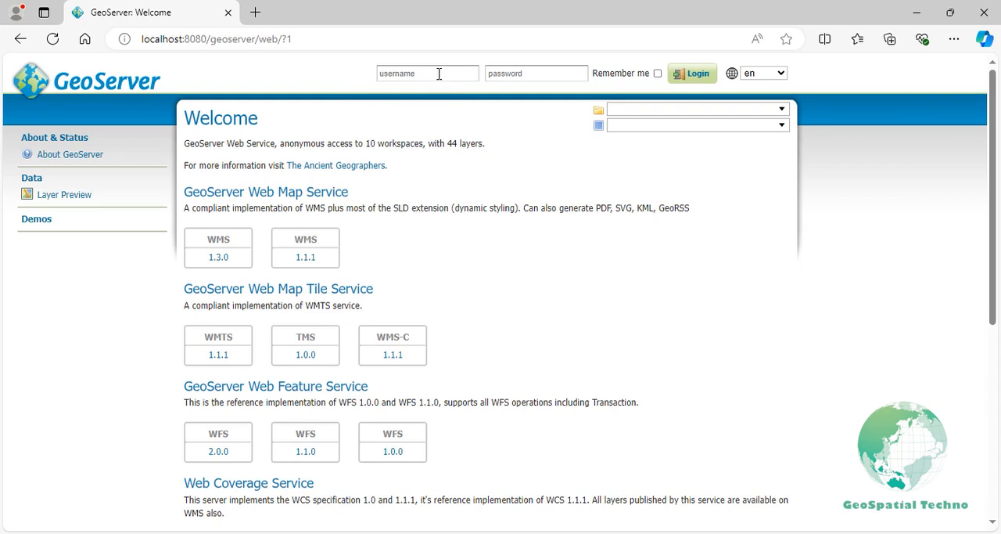
type("admin")
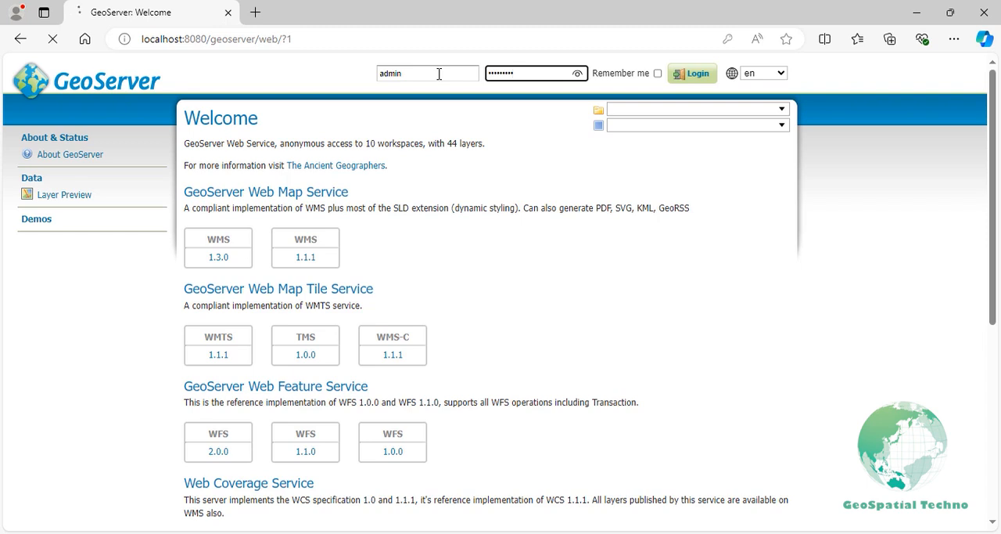
left_click(691, 73)
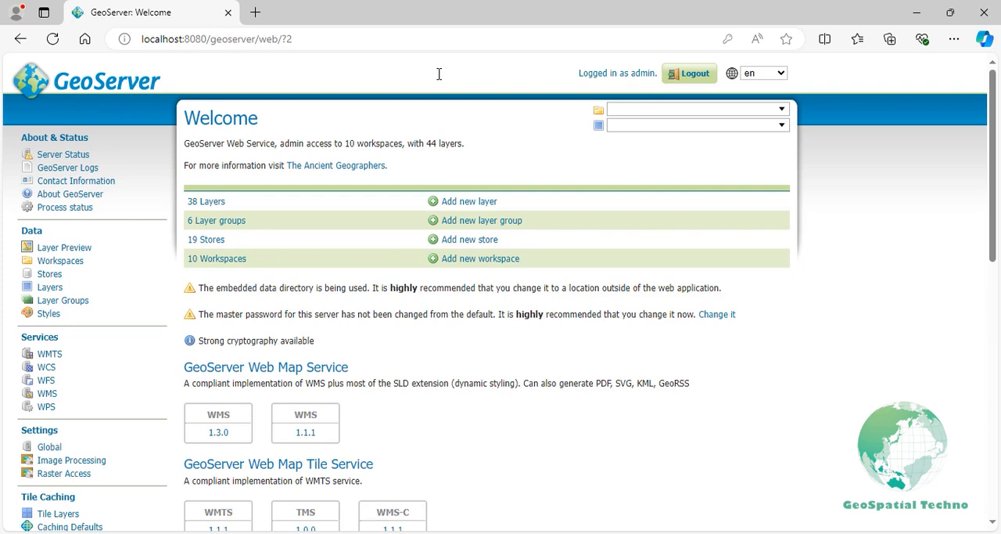
mouse_move(63, 155)
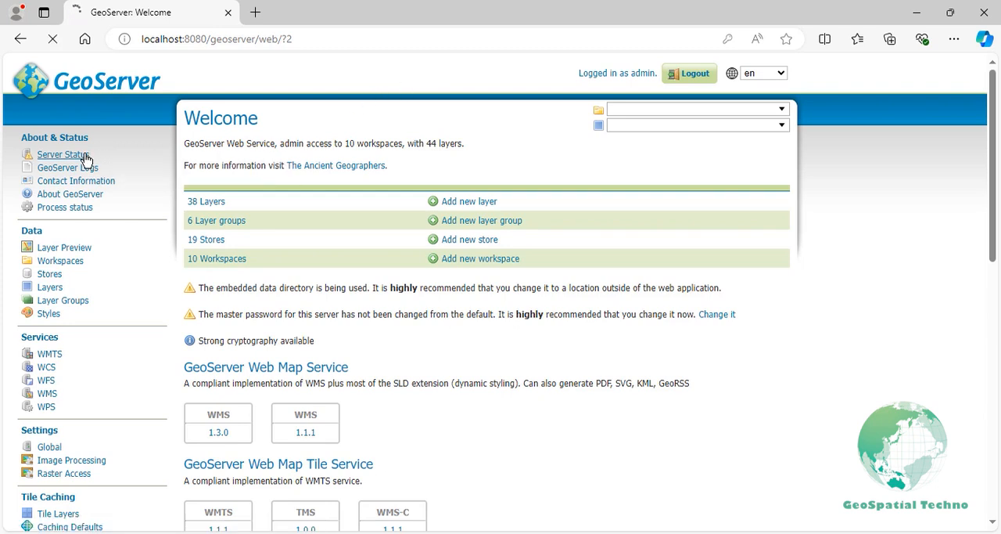
Step: Find gs-wps-core in the Server Status Modules list, enabled at version 2.25.3
left_click(63, 155)
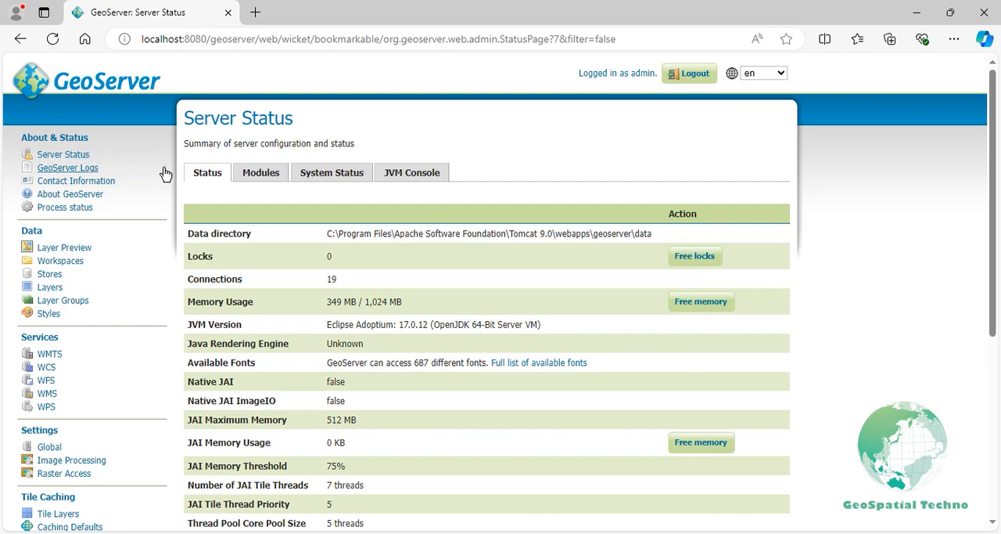
left_click(261, 172)
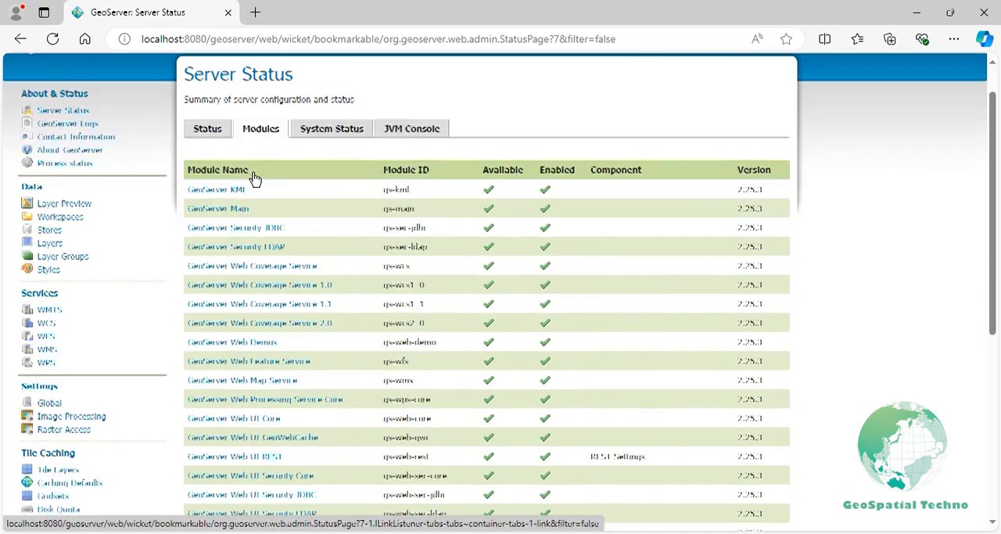
scroll("down", 3)
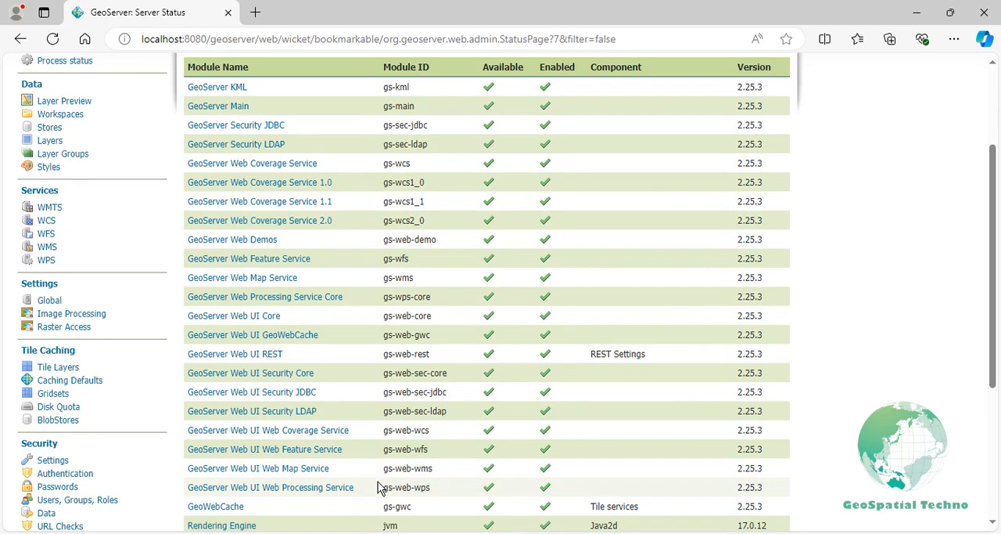
double_click(405, 487)
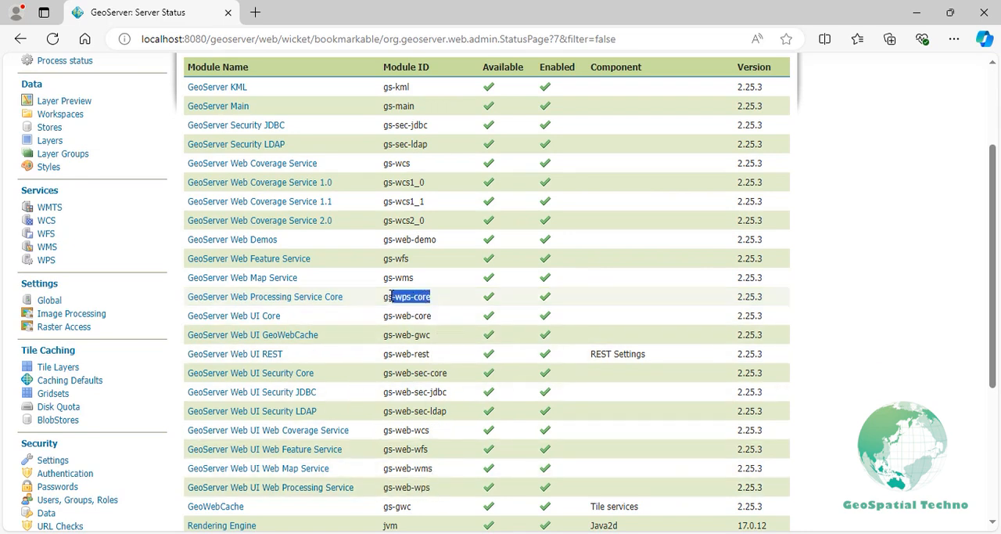
double_click(407, 296)
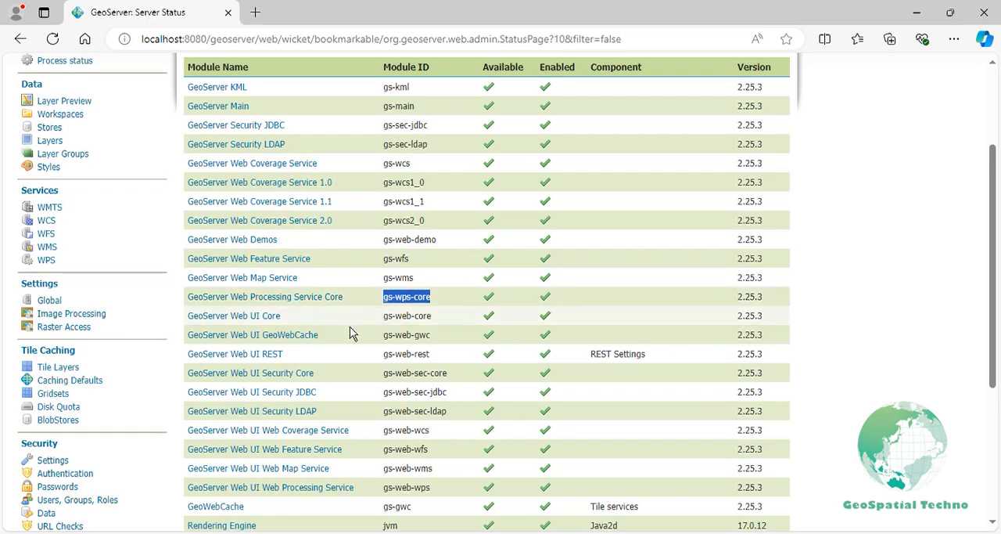
scroll("down", 3)
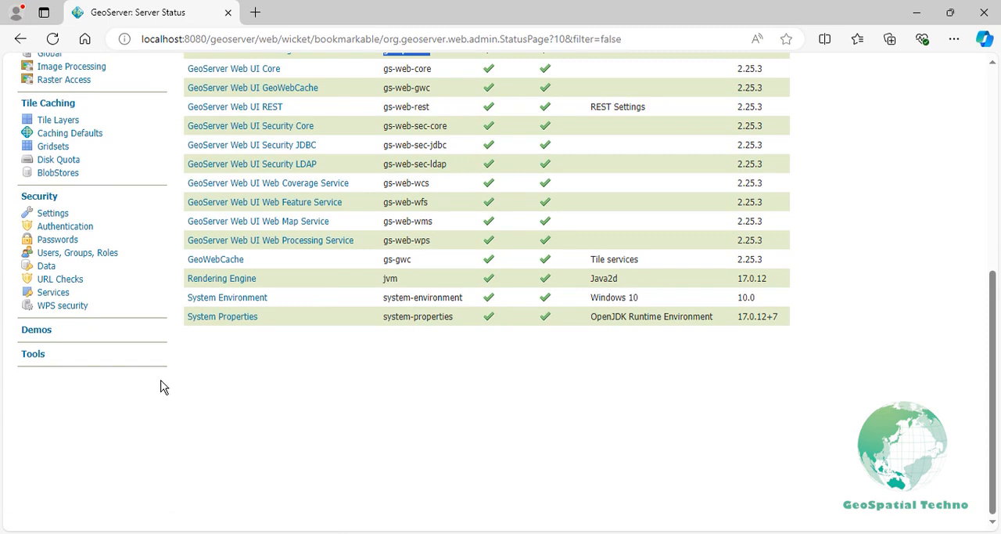
Step: Open Demos, then WPS request builder, and expand the Choose process list
left_click(36, 329)
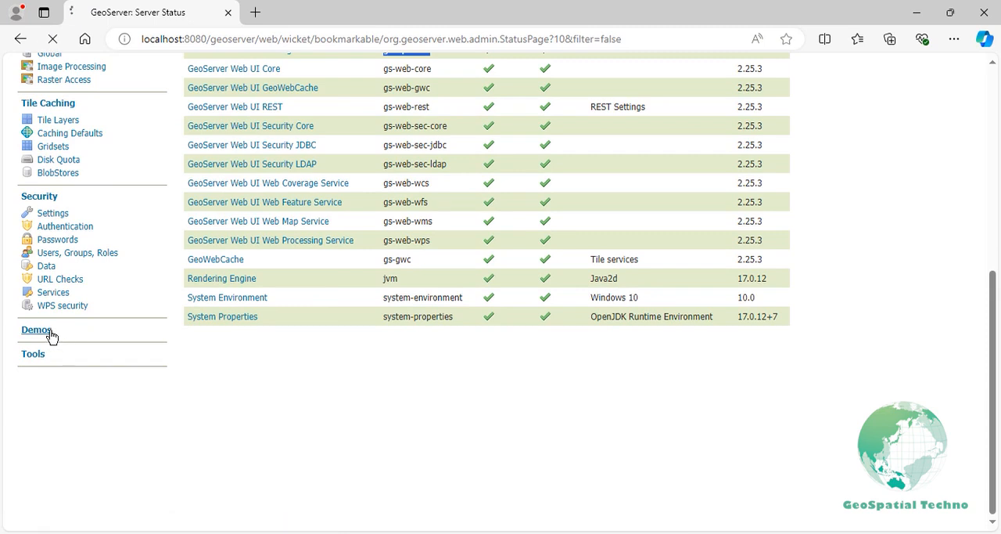
left_click(35, 329)
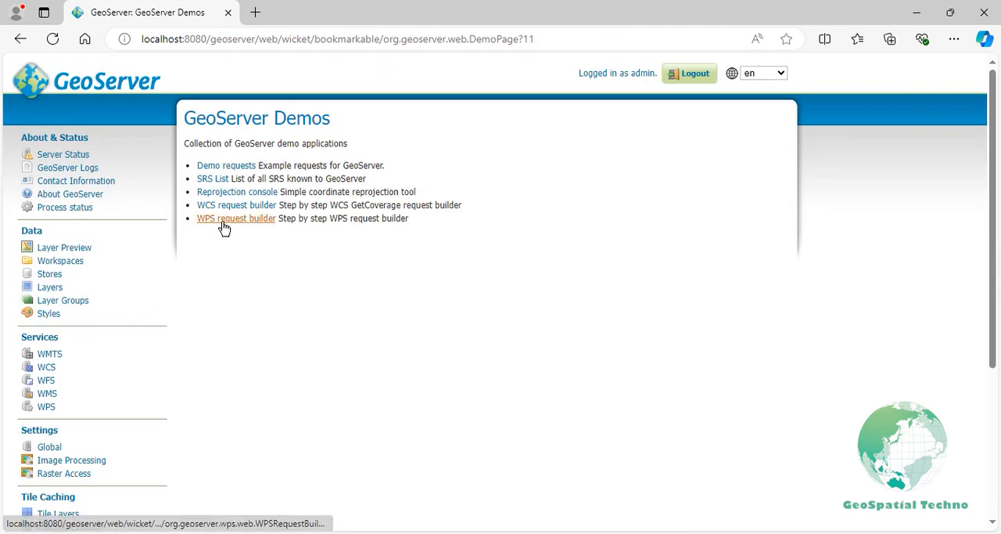
left_click(236, 218)
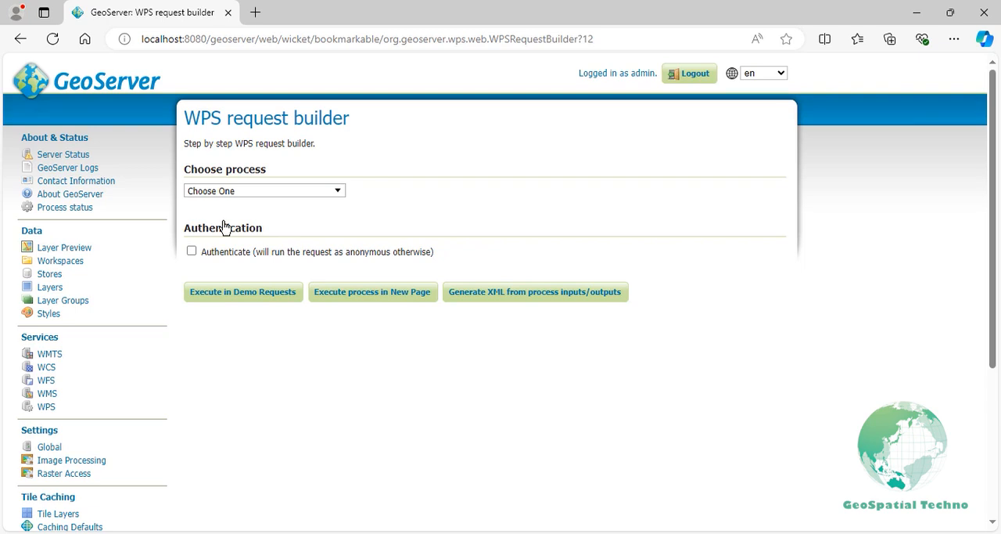
mouse_move(226, 227)
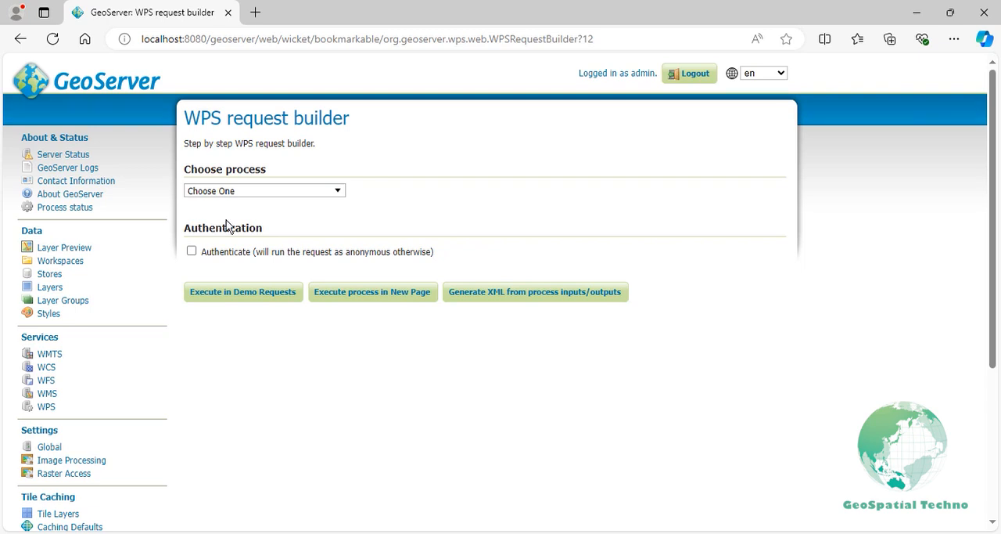
left_click(262, 190)
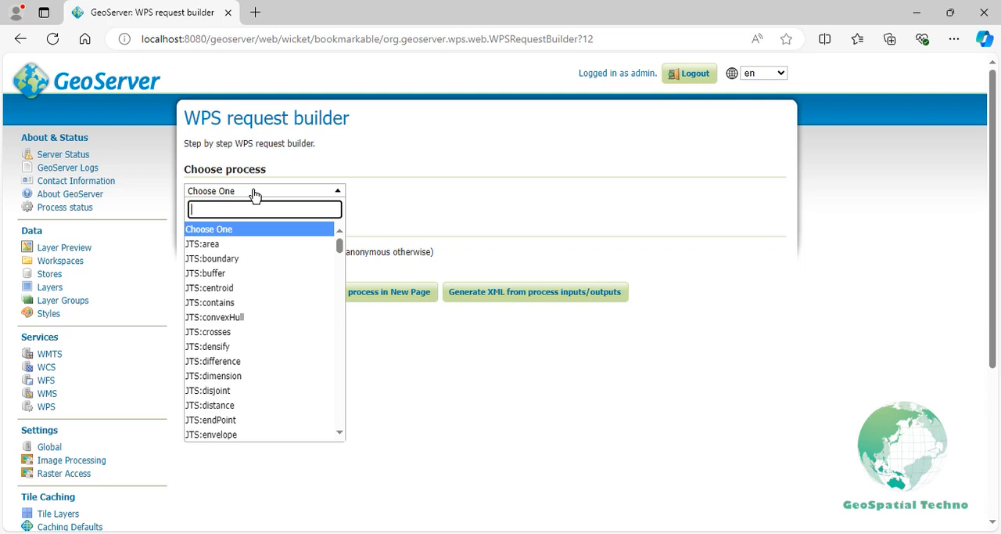
type("jts:")
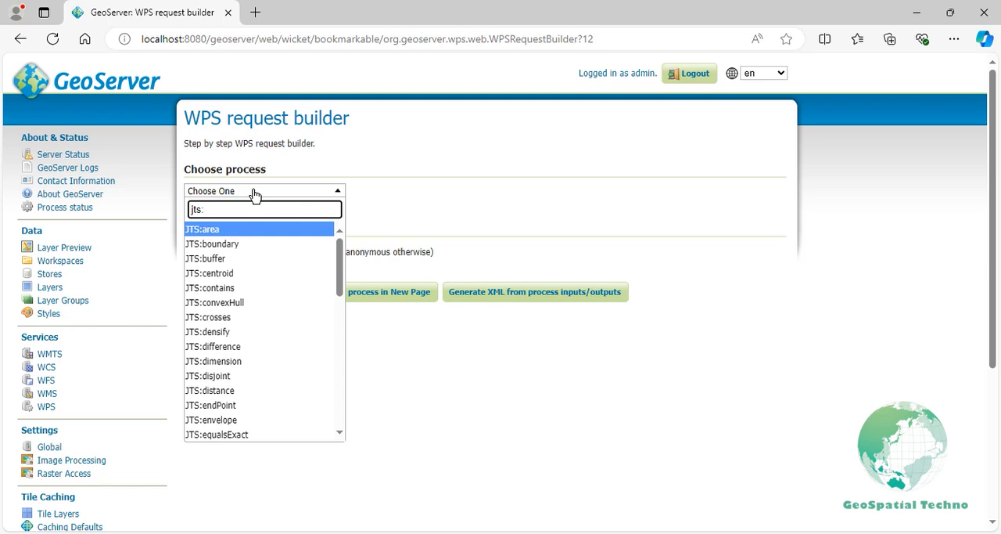
type("geo:")
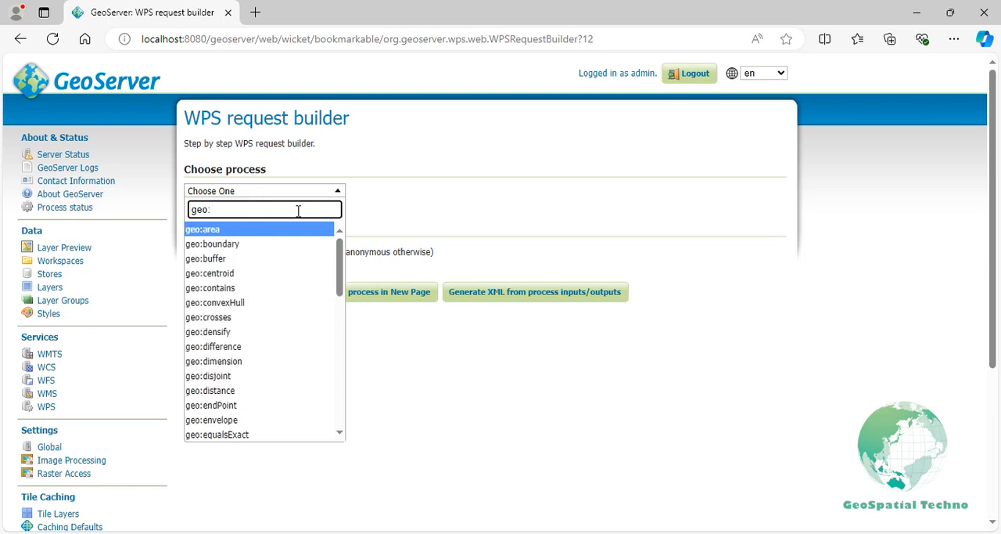
type("ras:")
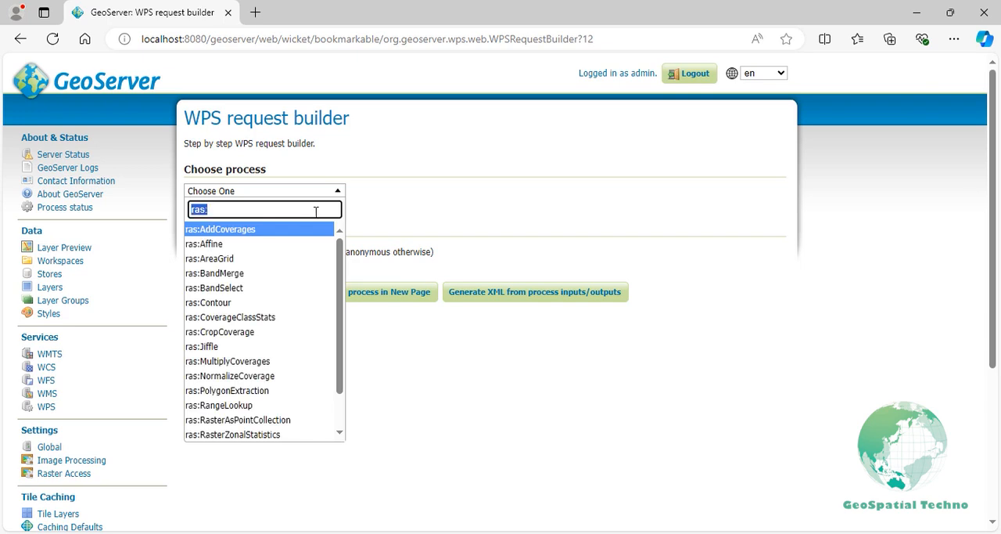
type("vec:")
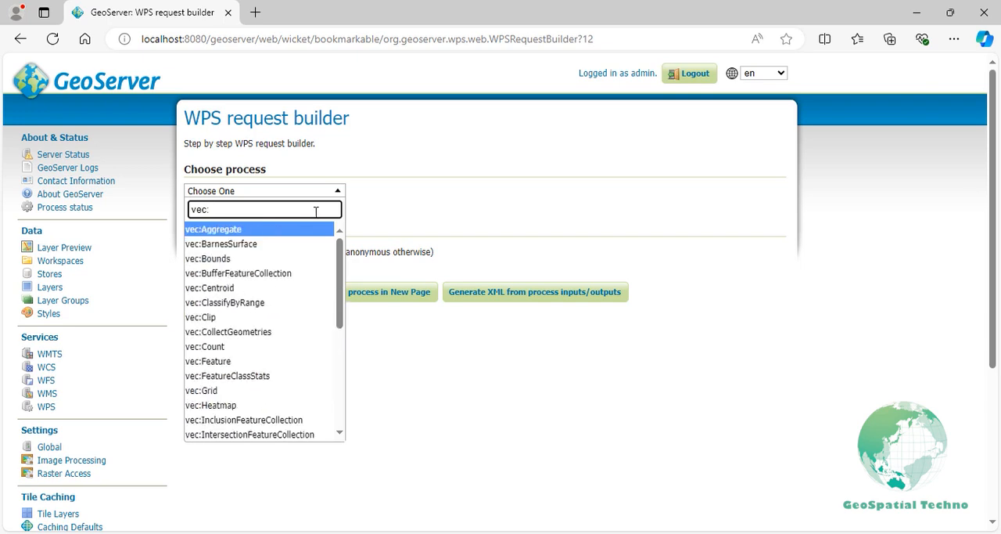
type("gs:")
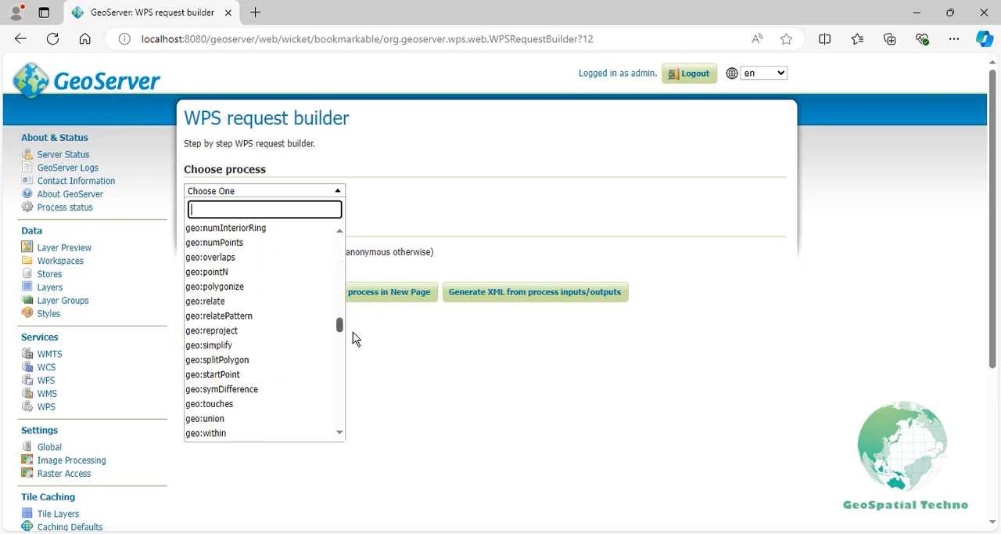
scroll("down", 3)
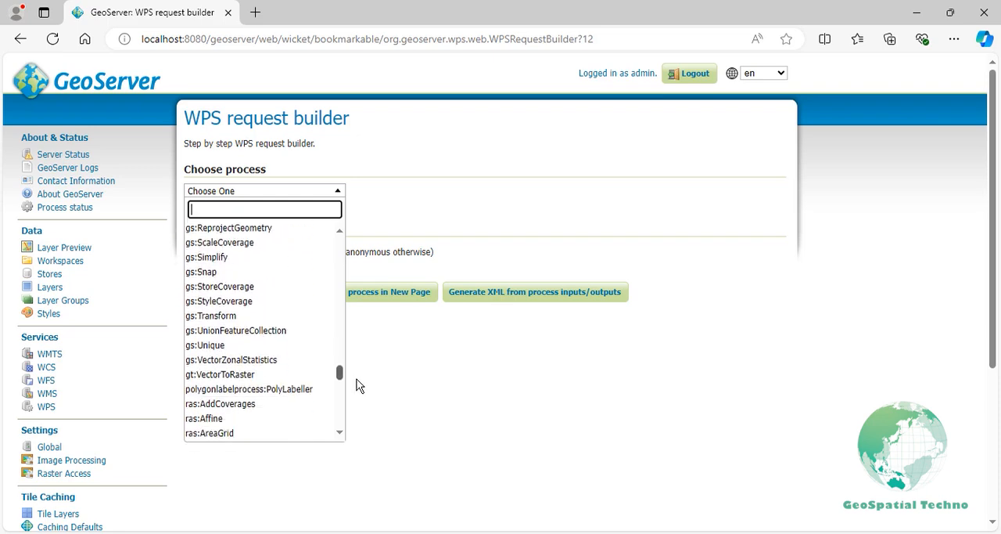
scroll("down", 3)
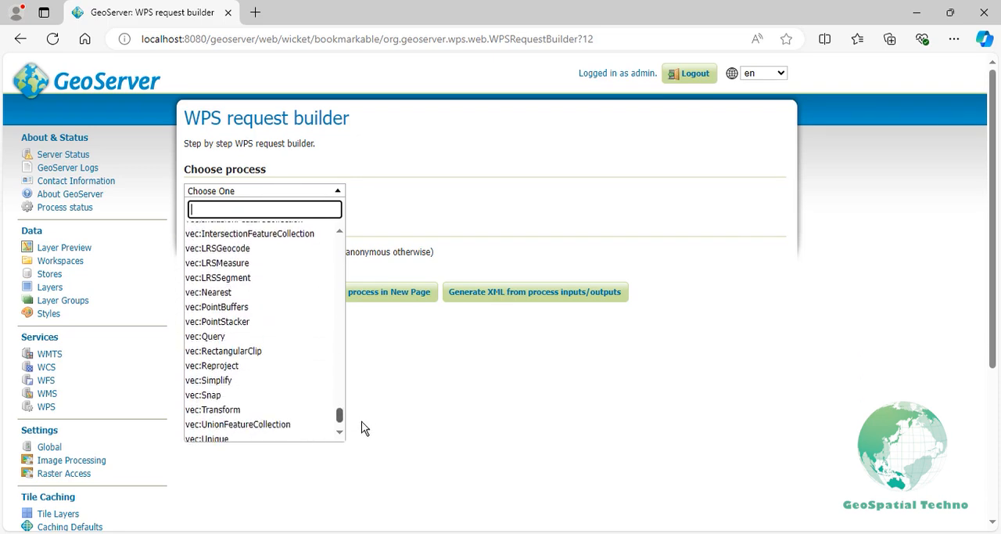
scroll("down", 3)
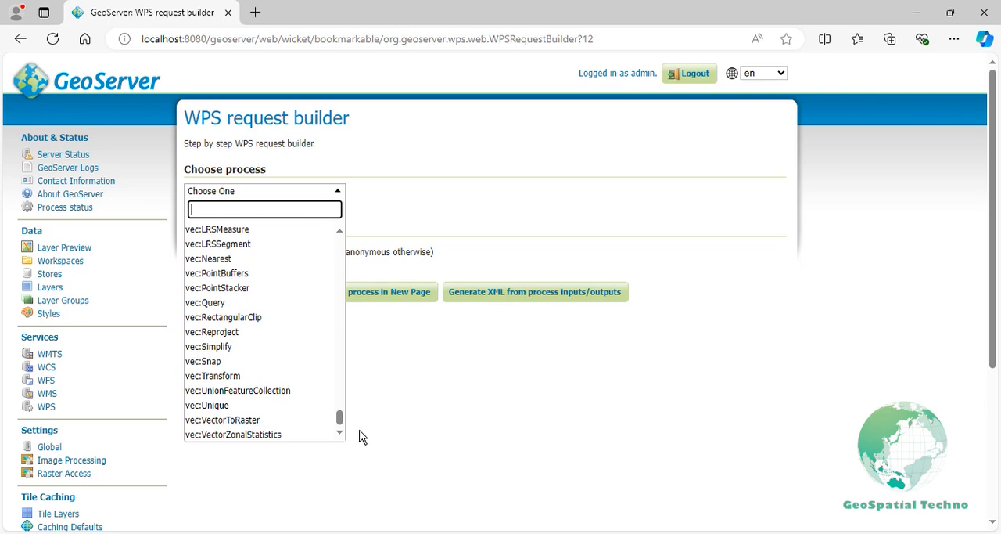